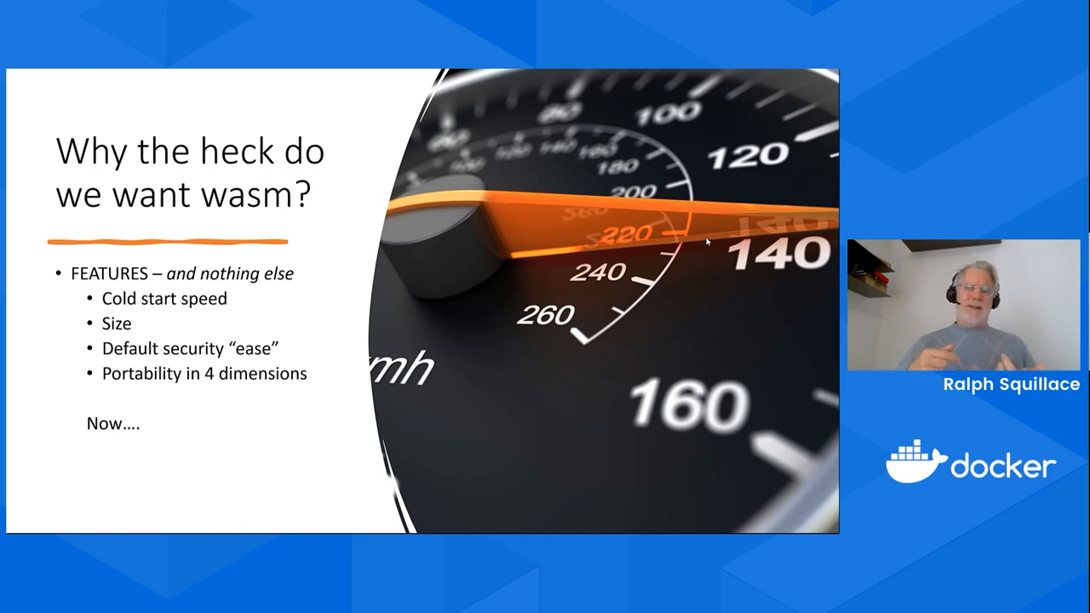
# Advance past the 'Why the heck do we want wasm?' slide to the Docker Desktop slide
pyautogui.press('right')
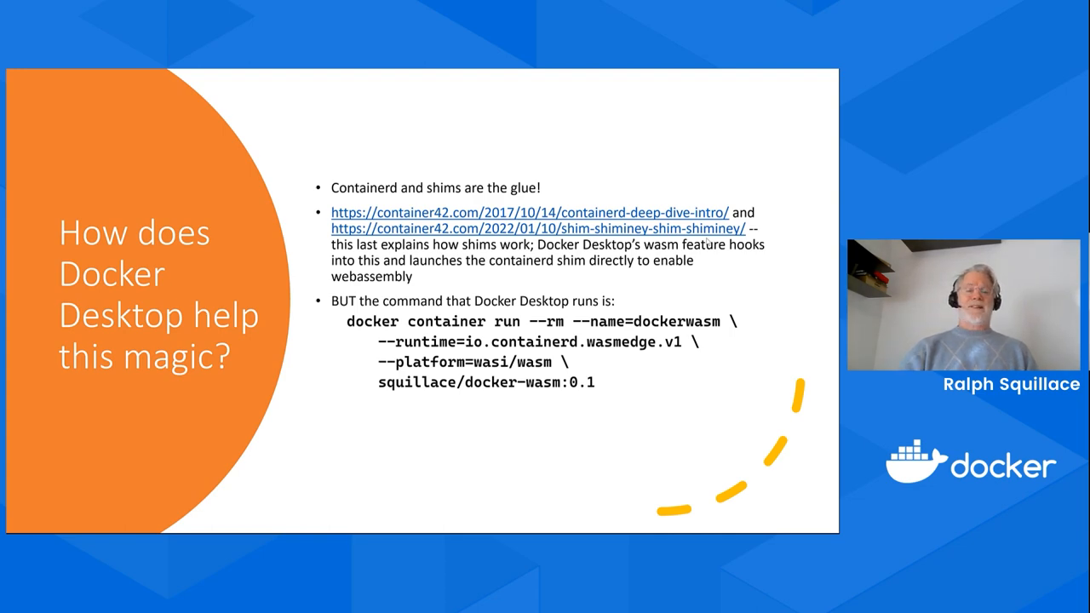
pyautogui.press('Right')
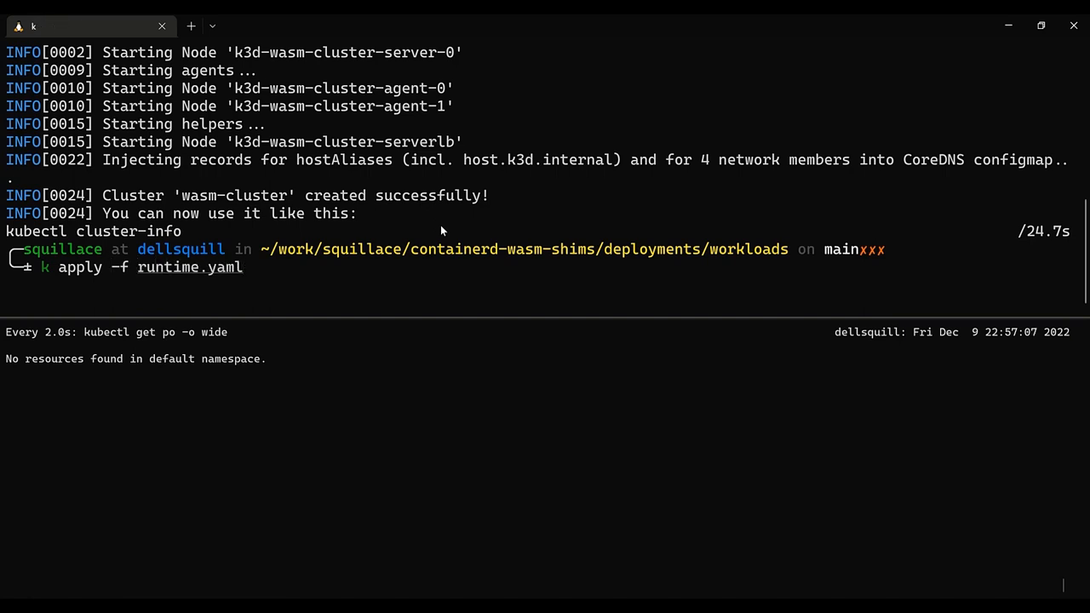
# Apply runtime.yaml and watch kubectl get po -o wide until the wasm pods are Running
pyautogui.press('Return')
pyautogui.write('k apply -f workload.yaml')
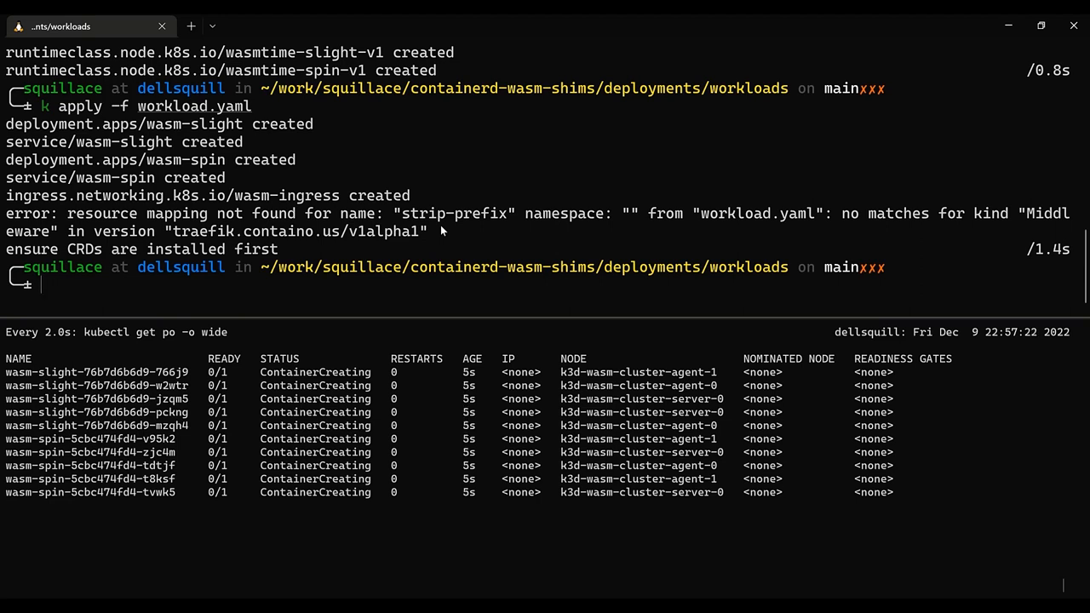
pyautogui.write('watch kubectl get po -o wide')
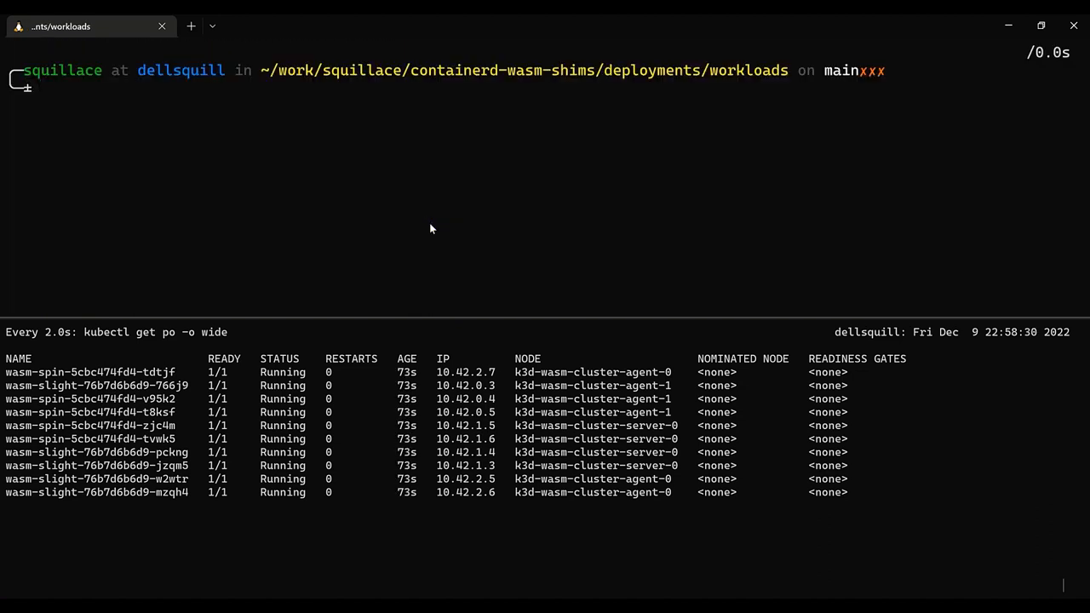
pyautogui.write('curl http://127.0.0.1:8081/slight/hello')
pyautogui.write('curl http://127.0.0.1:8081/spin/hello')
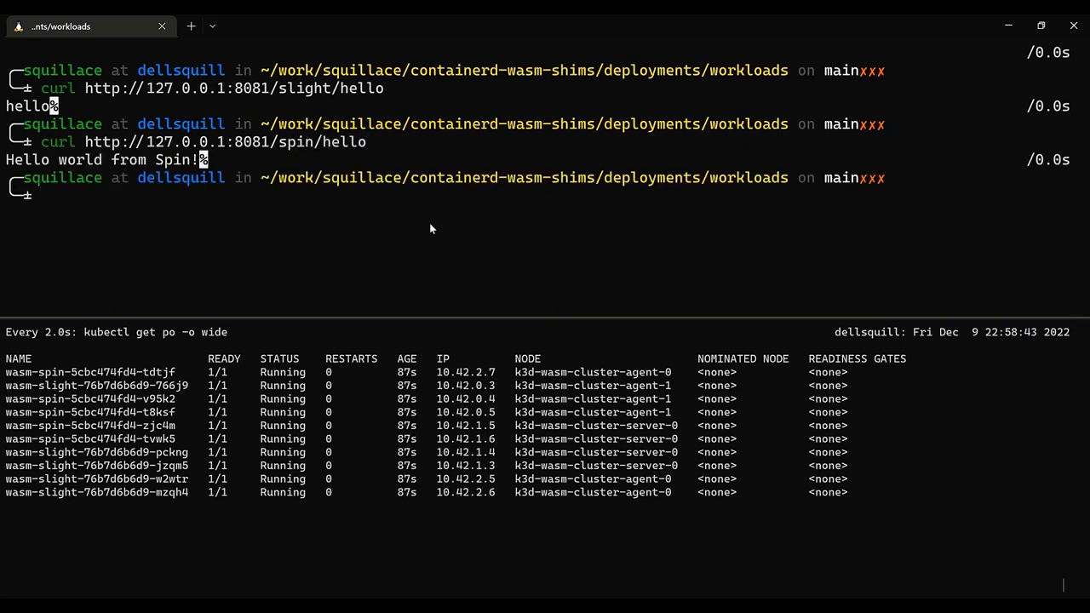
# Delete the slight and spin workloads with k delete -f workload.yaml
pyautogui.write('k apply -f workload.yaml')
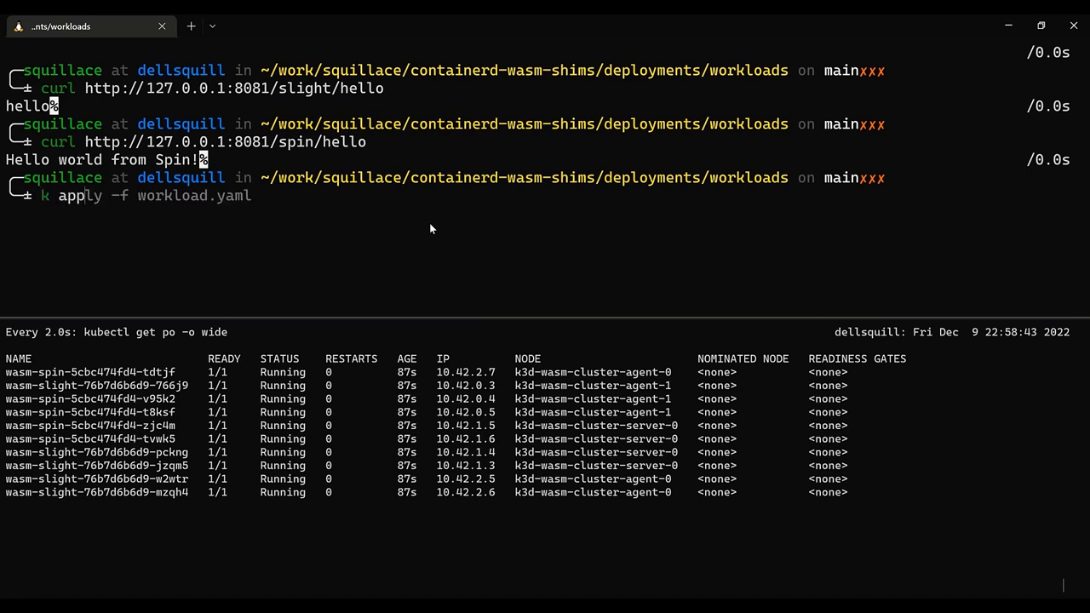
pyautogui.write('k delete -f runtime.yaml')
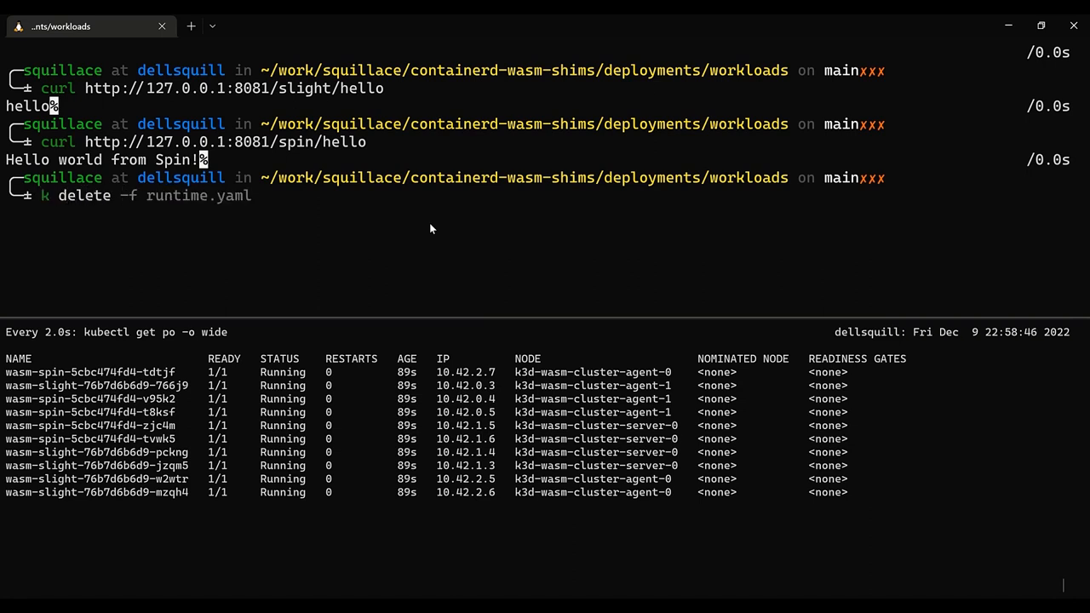
pyautogui.write('workload.yaml')
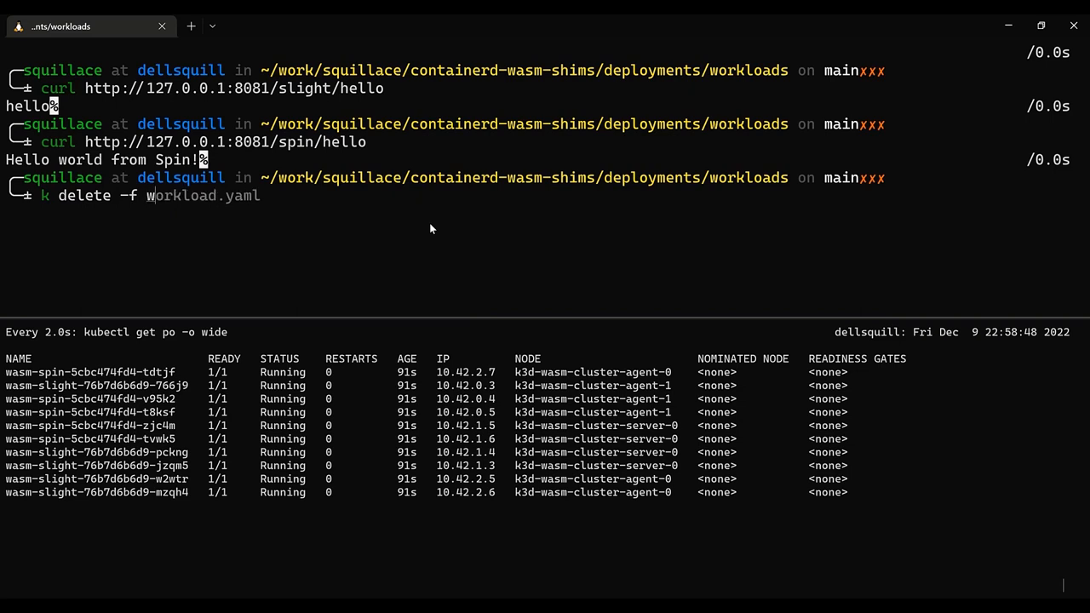
pyautogui.press('Return')
pyautogui.write('k delete -f workl')
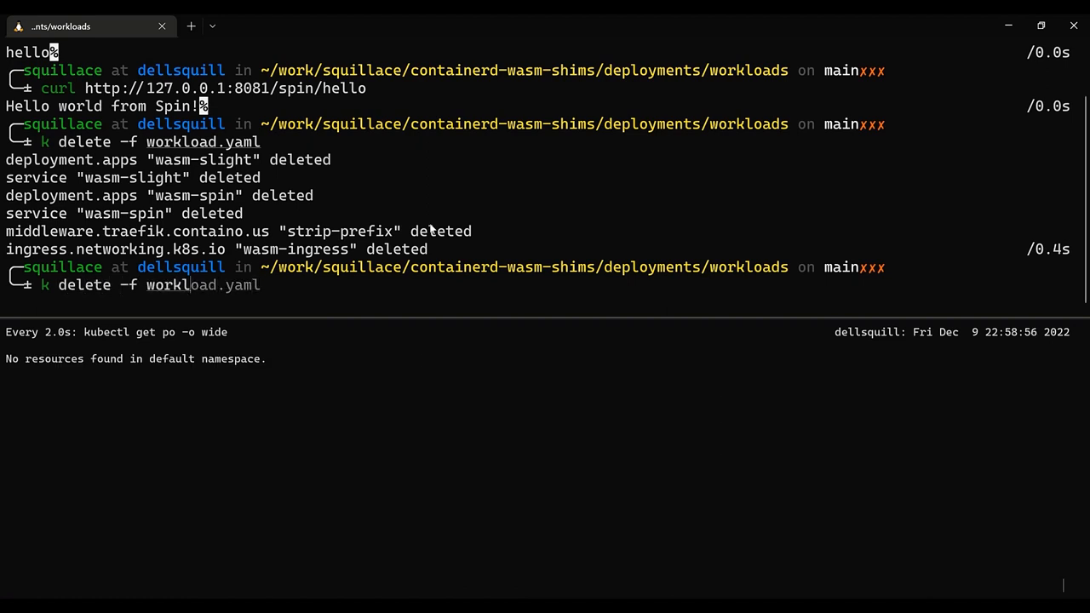
pyautogui.write('runtime.yaml')
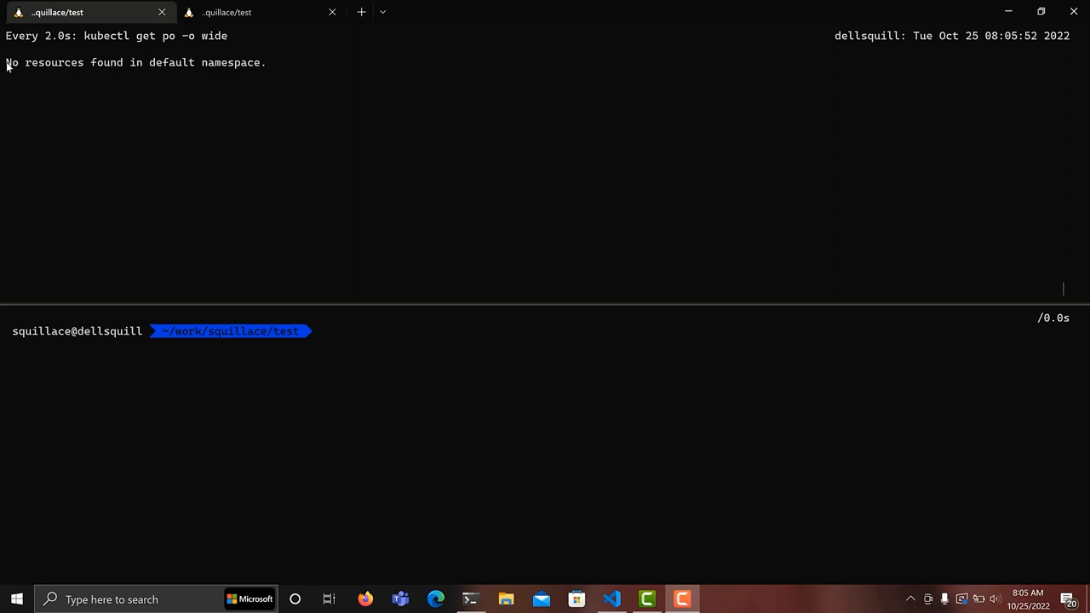
# Highlight wasipool1's beta.kubernetes.io/arch amd64 label in the node YAML, then move to wasipool2
pyautogui.click(612, 598)
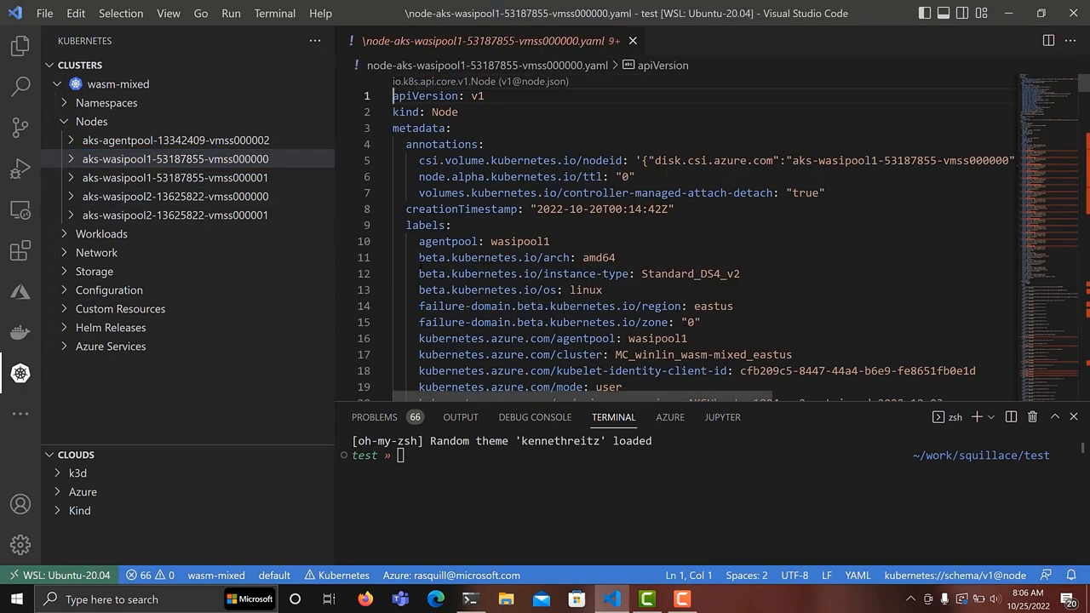
pyautogui.tripleClick(517, 258)
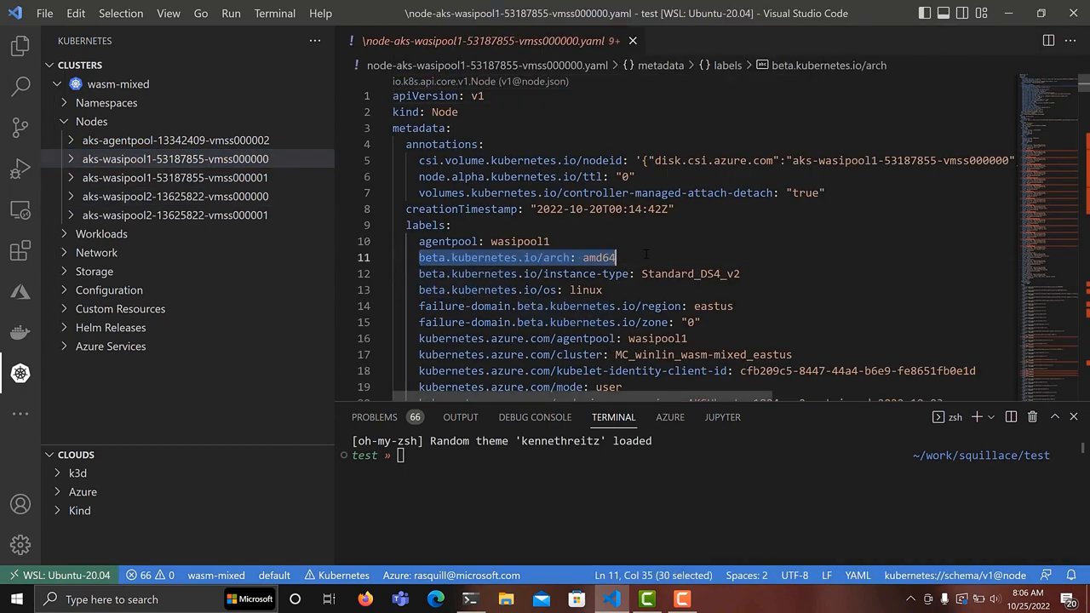
pyautogui.moveTo(145, 204)
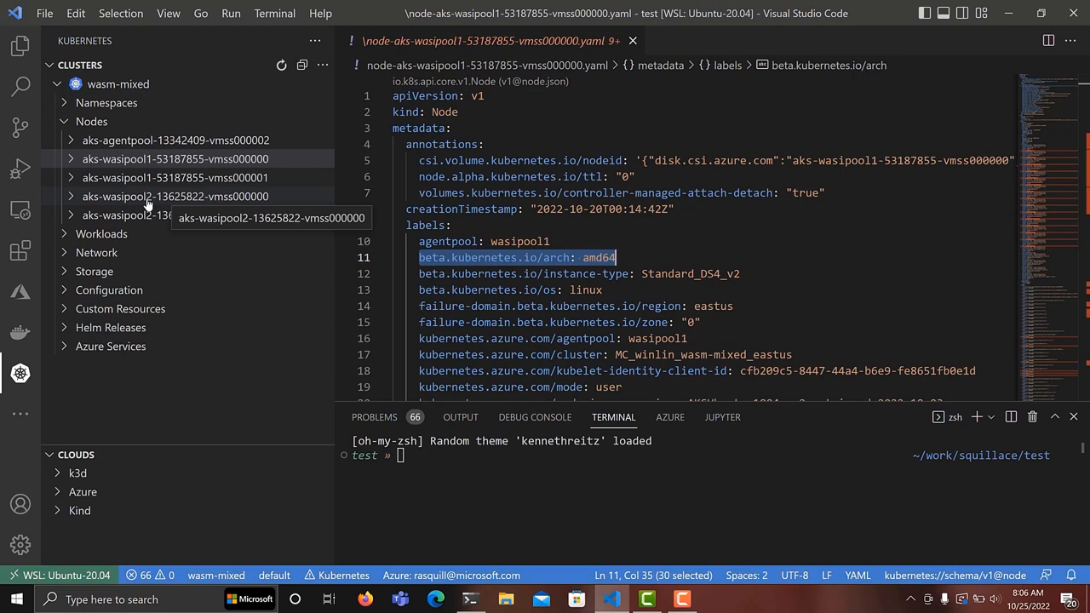
pyautogui.click(176, 196)
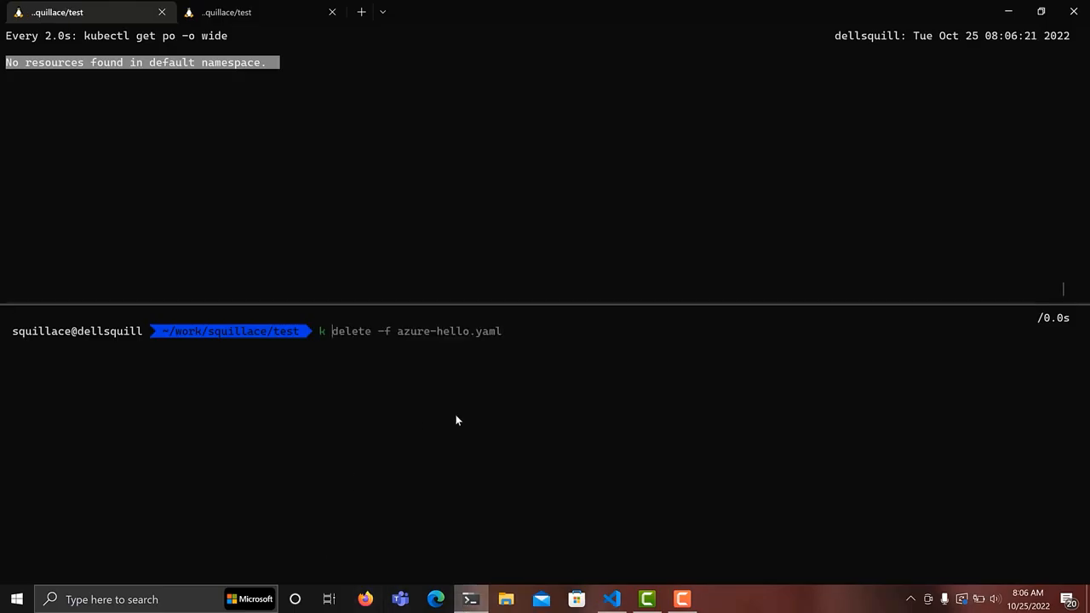
# Apply azure-hello.yaml and all-in-one.yaml, noting wasipool2's arm64 architecture label
pyautogui.write('apply -f azure-hello.yaml')
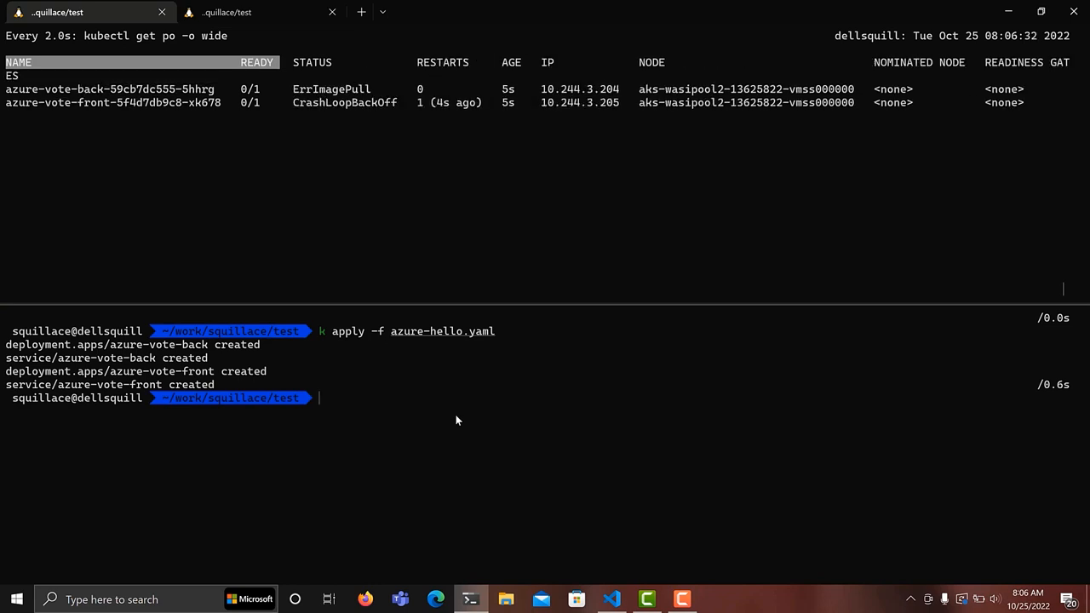
pyautogui.moveTo(711, 176)
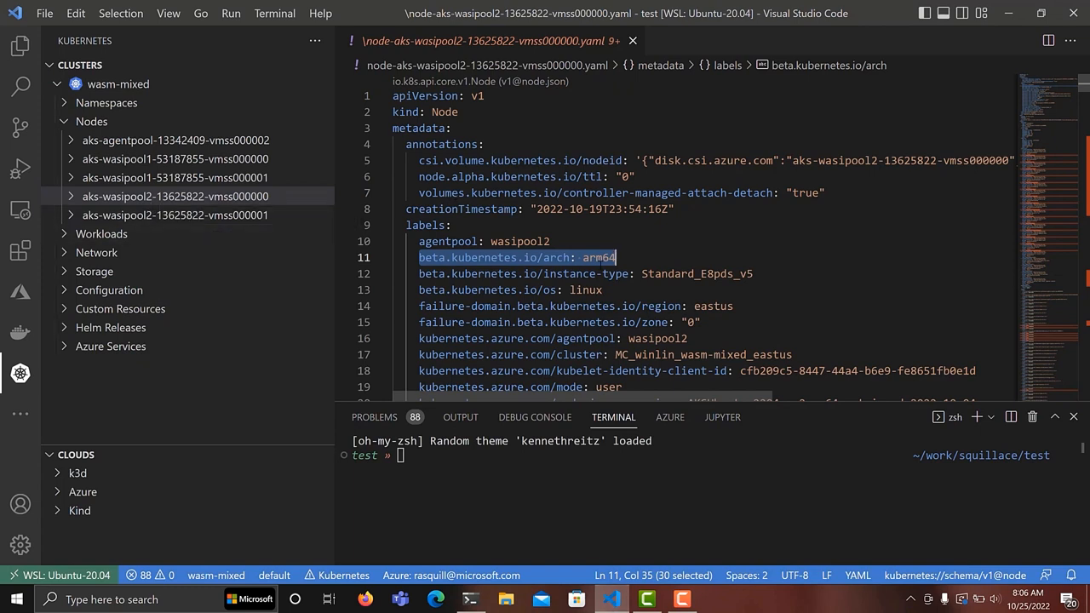
pyautogui.doubleClick(599, 257)
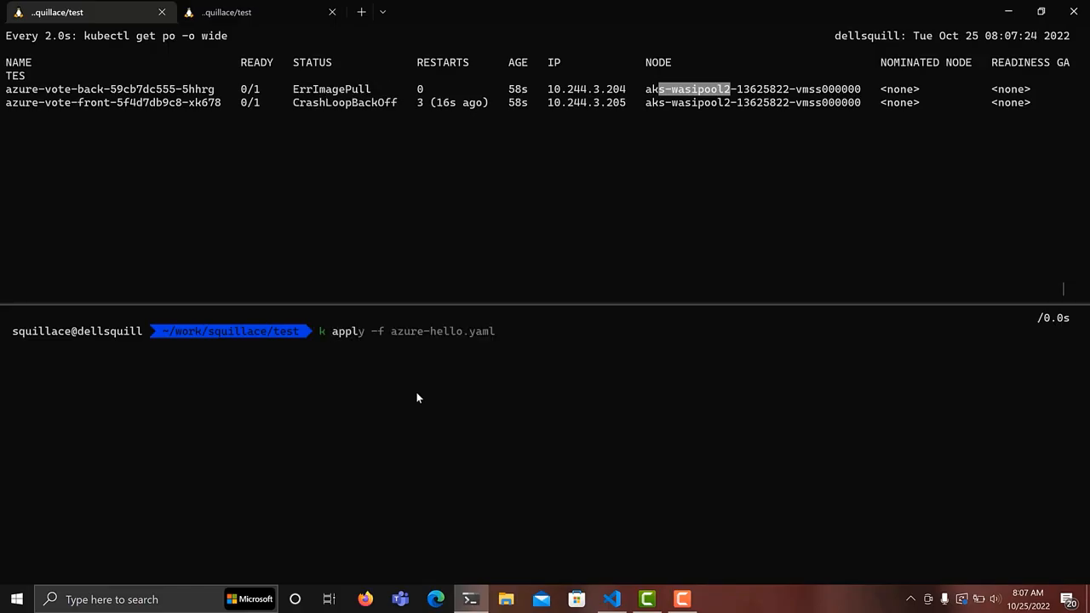
pyautogui.write('all-in-one.yaml')
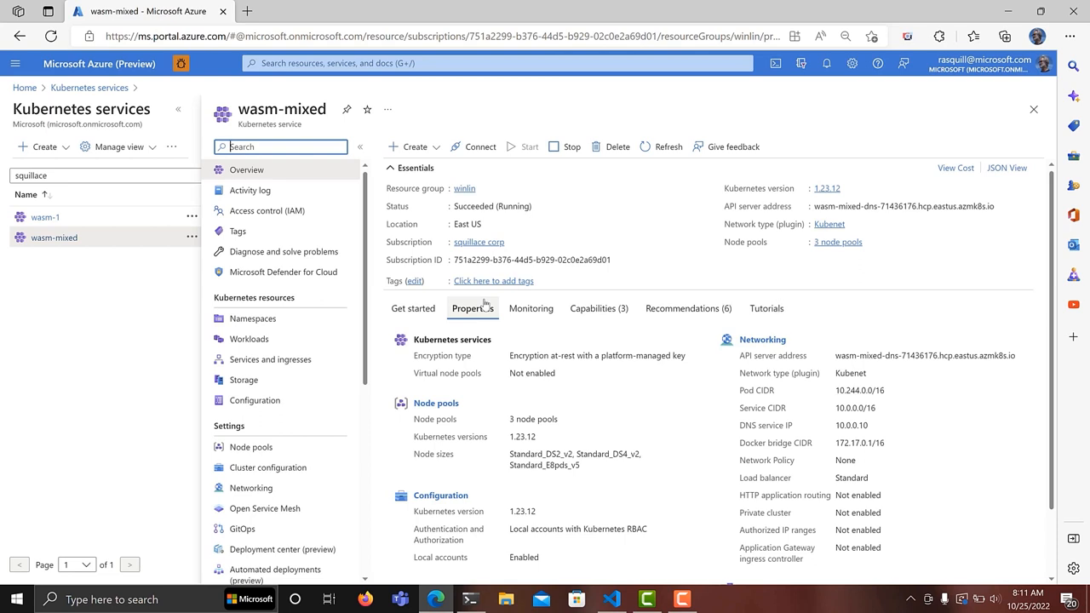
# Delete the wasipool1 node pool from wasm-mixed via Node pools, confirming with Yes
pyautogui.click(250, 447)
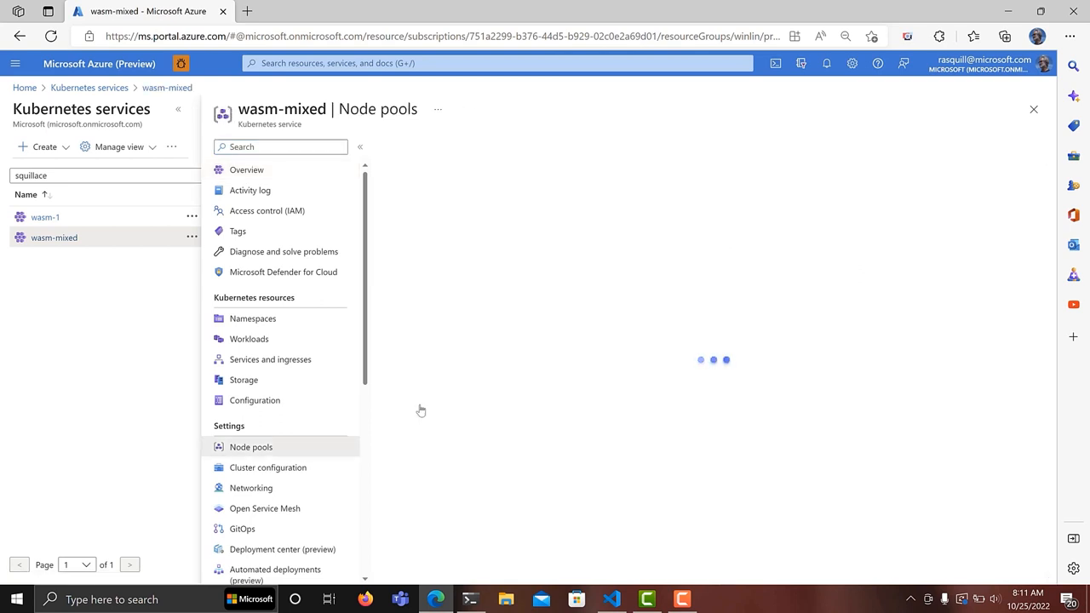
pyautogui.click(250, 447)
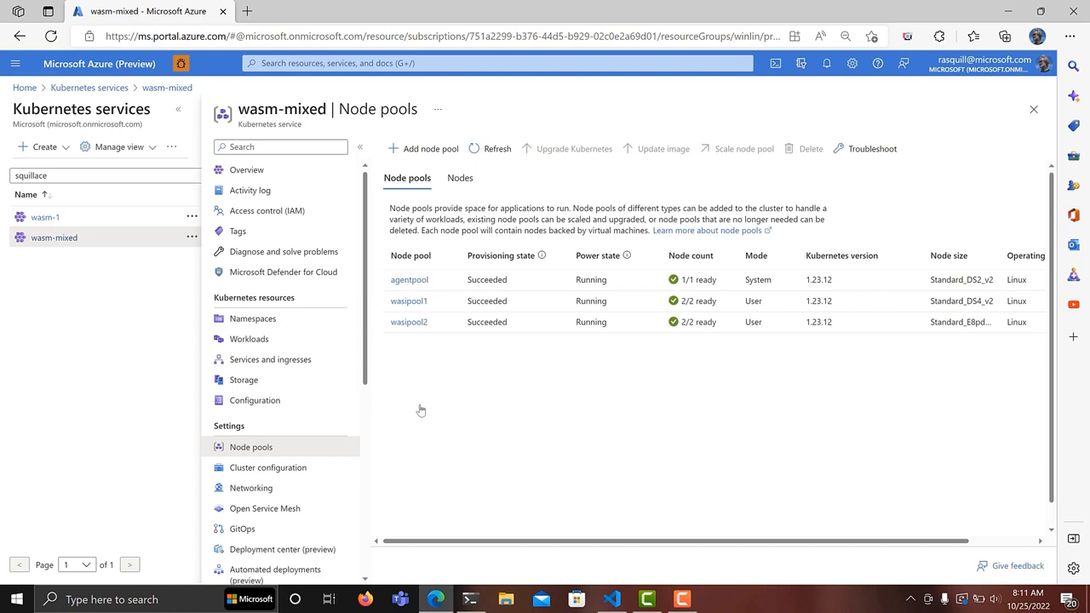
pyautogui.click(409, 301)
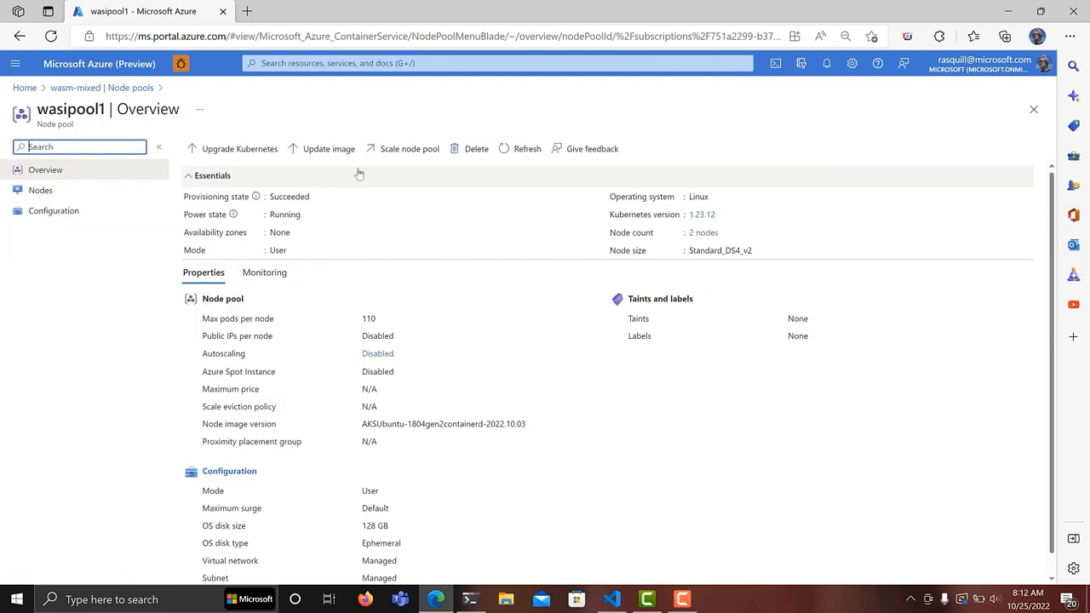
pyautogui.moveTo(476, 148)
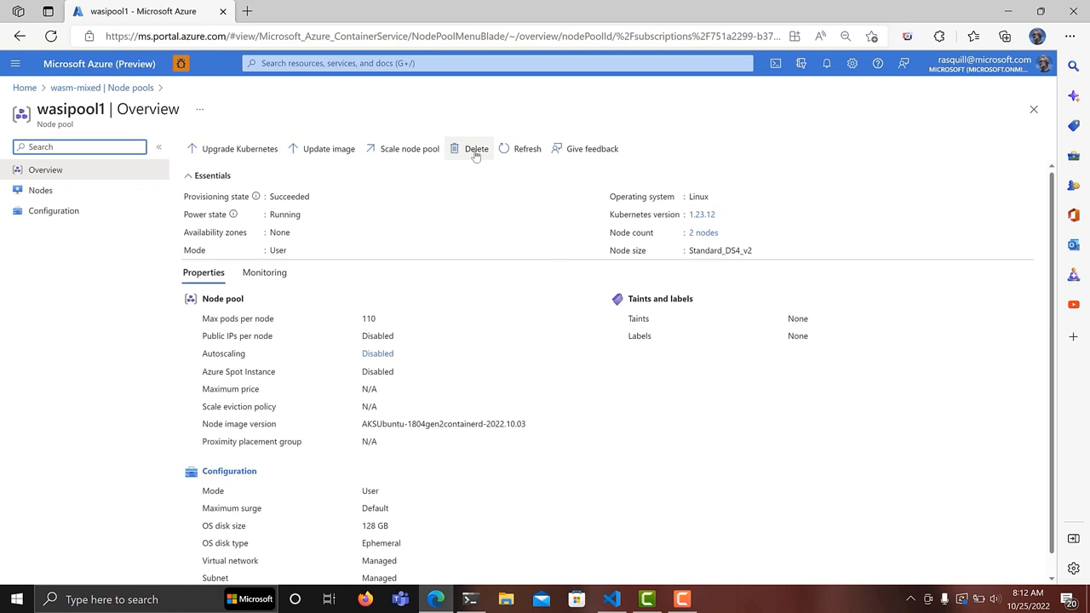
pyautogui.click(476, 148)
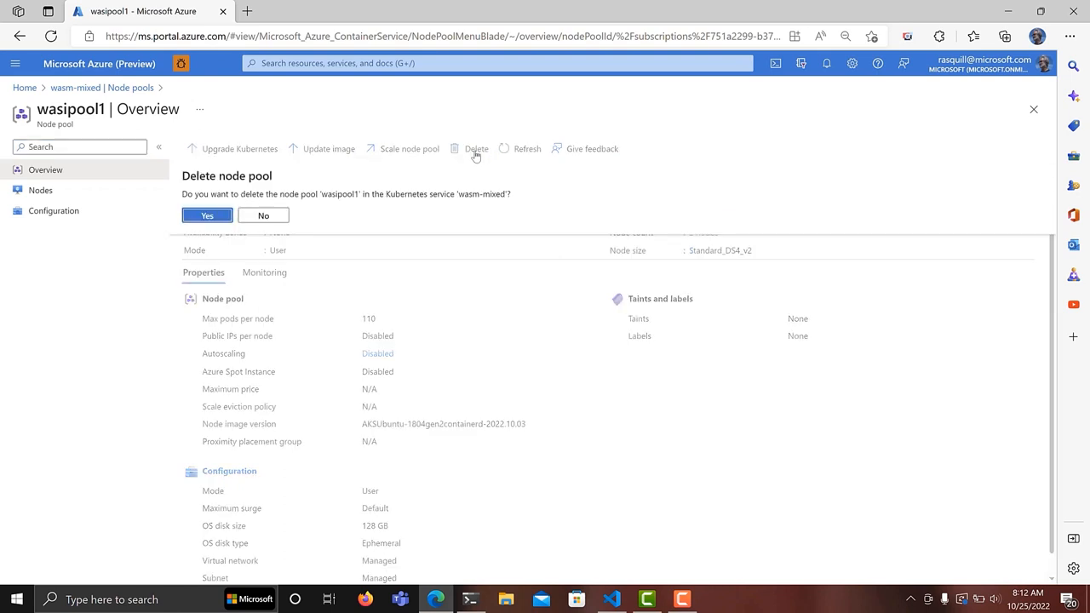
pyautogui.click(207, 214)
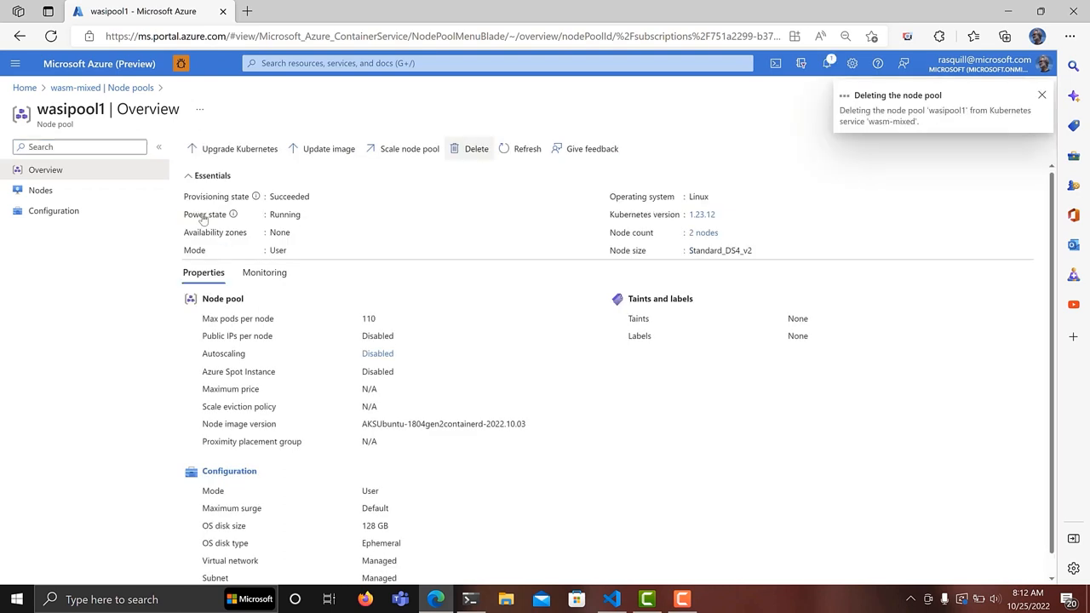
# Back in the terminal, list the cluster's nodes with k get no
pyautogui.click(470, 599)
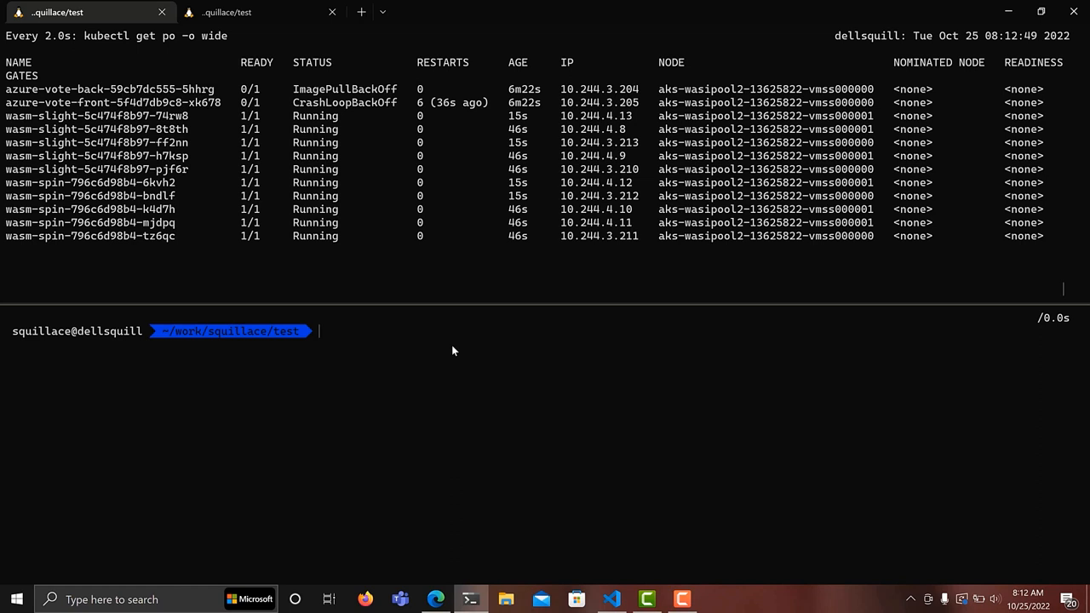
pyautogui.write('k get no')
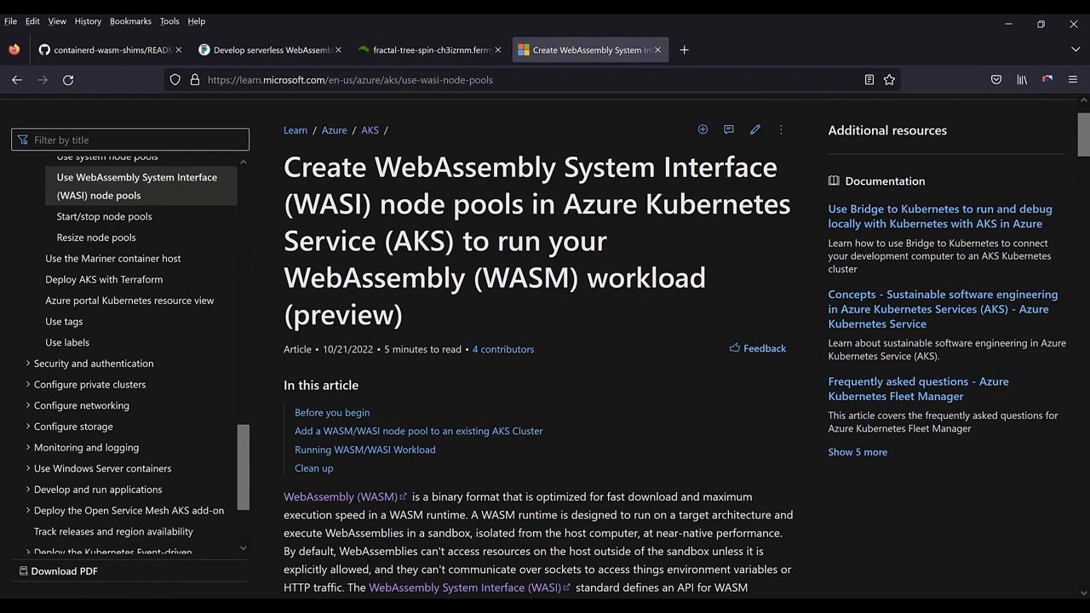
pyautogui.moveTo(732, 555)
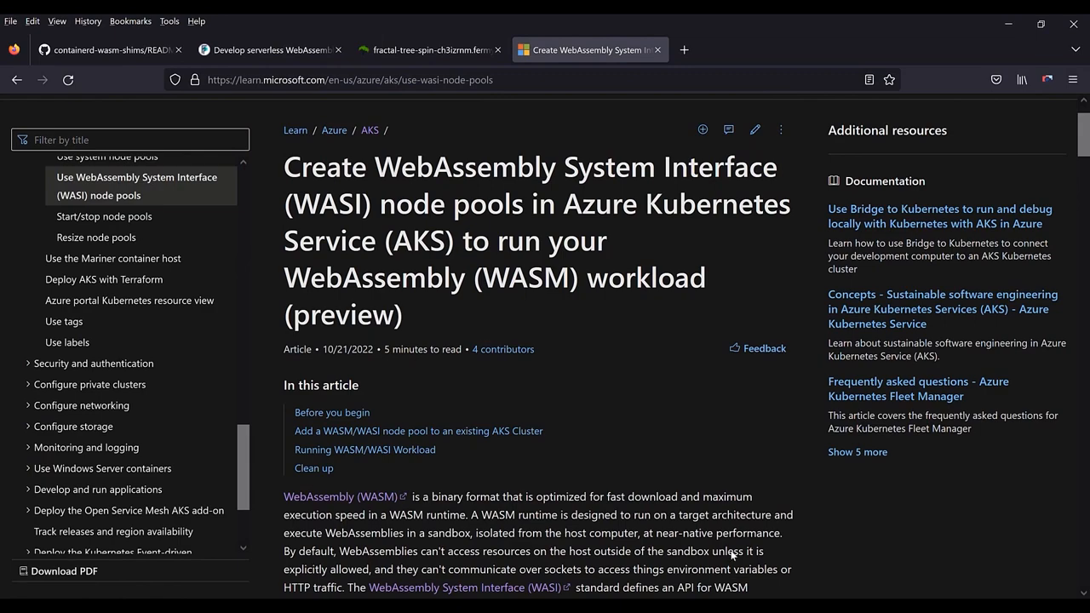
pyautogui.scroll(-3)
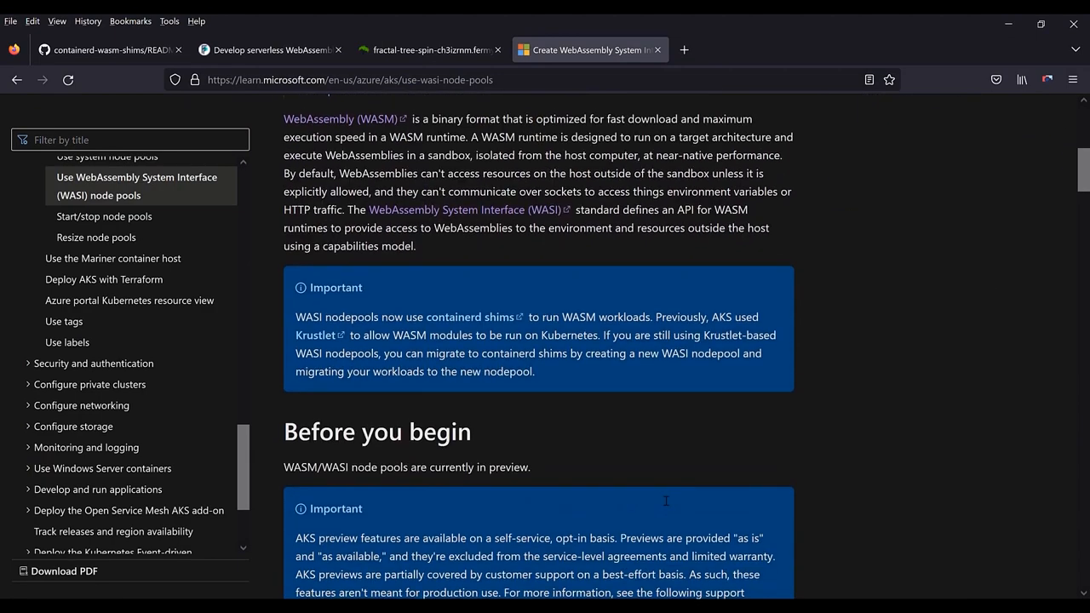
pyautogui.scroll(-3)
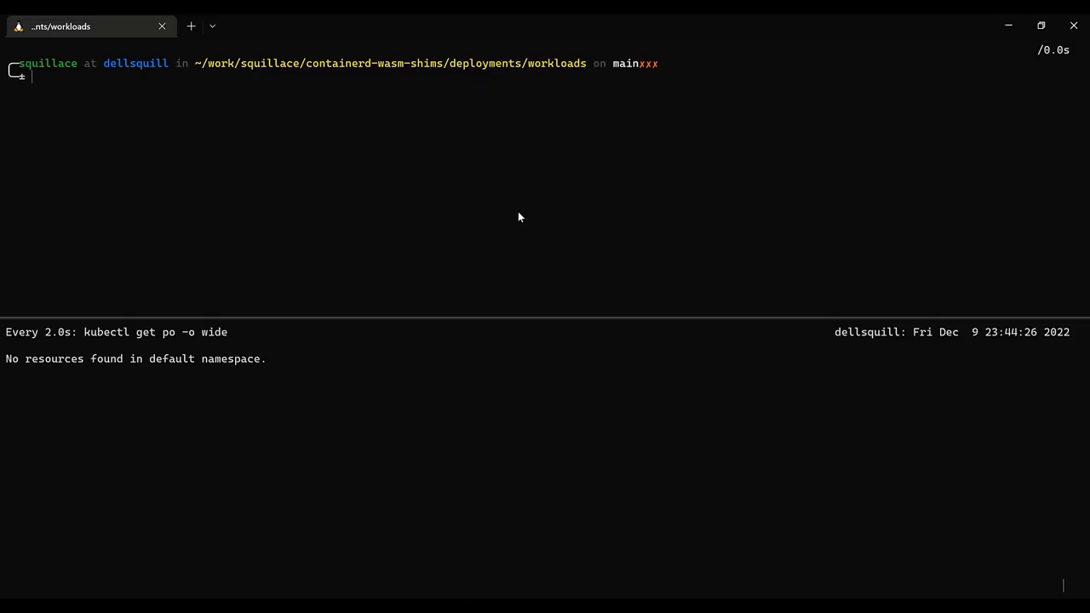
# List manifests with ls, check runtime classes with k get runtimeclass -A, and apply workload.yaml
pyautogui.write('k get runtimeclass -A')
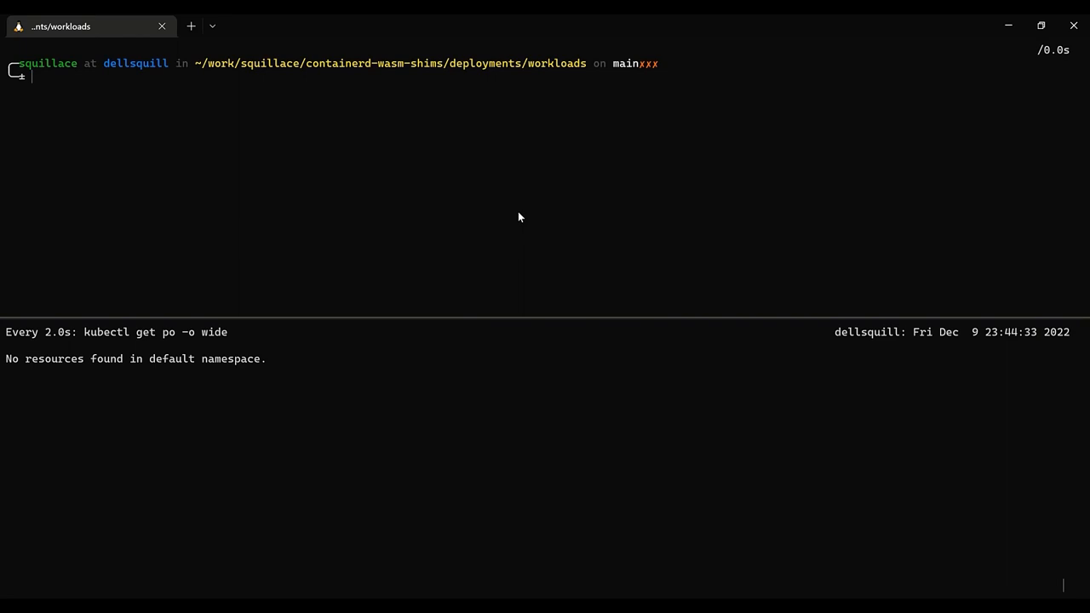
pyautogui.write('ls')
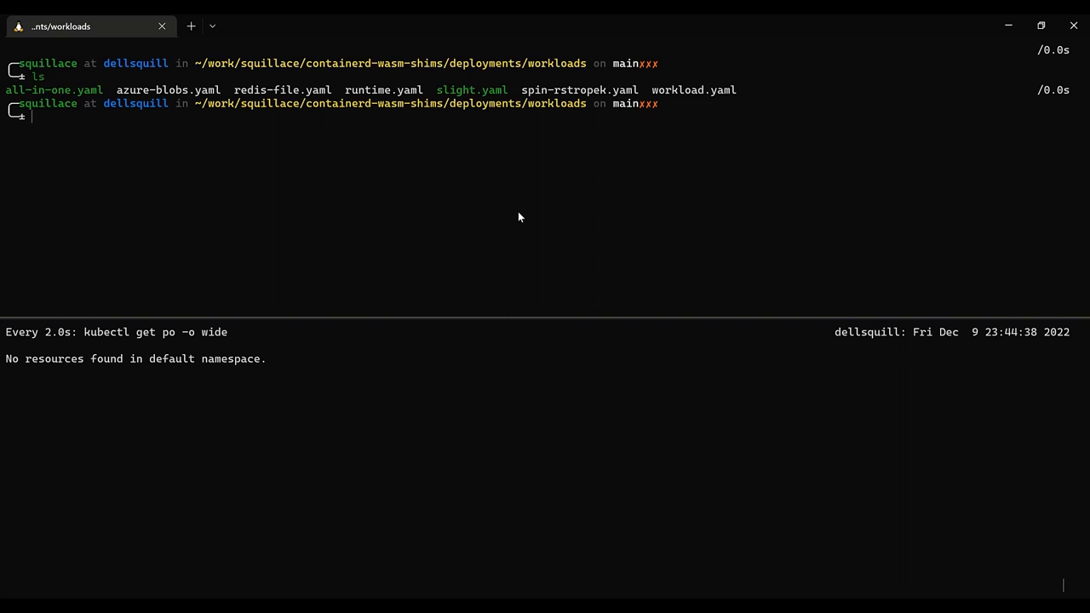
pyautogui.write('k get runtimeclass -A')
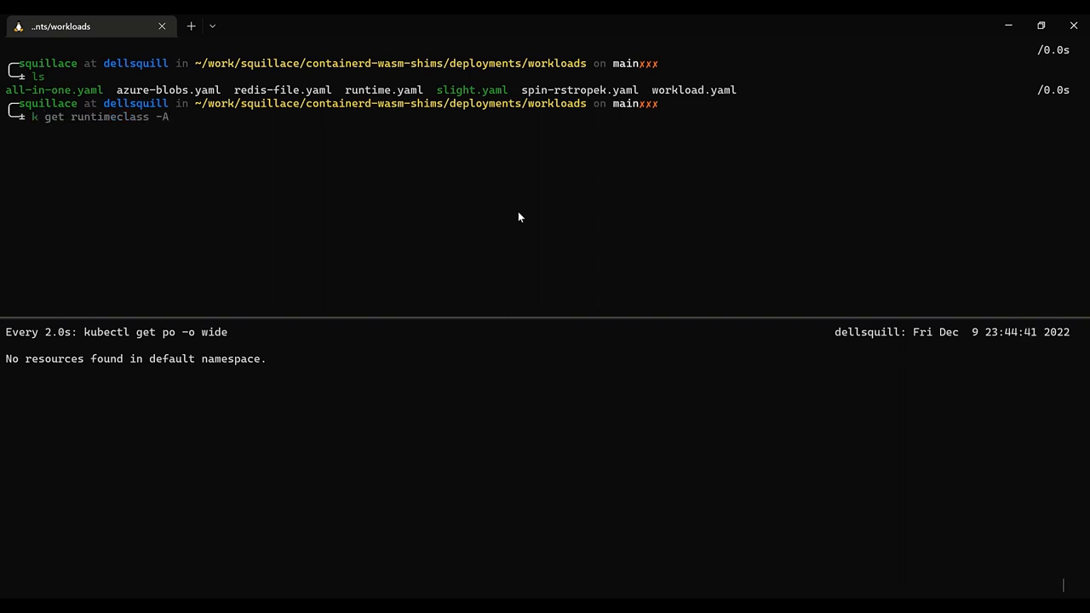
pyautogui.write('k apply -f workload.yaml')
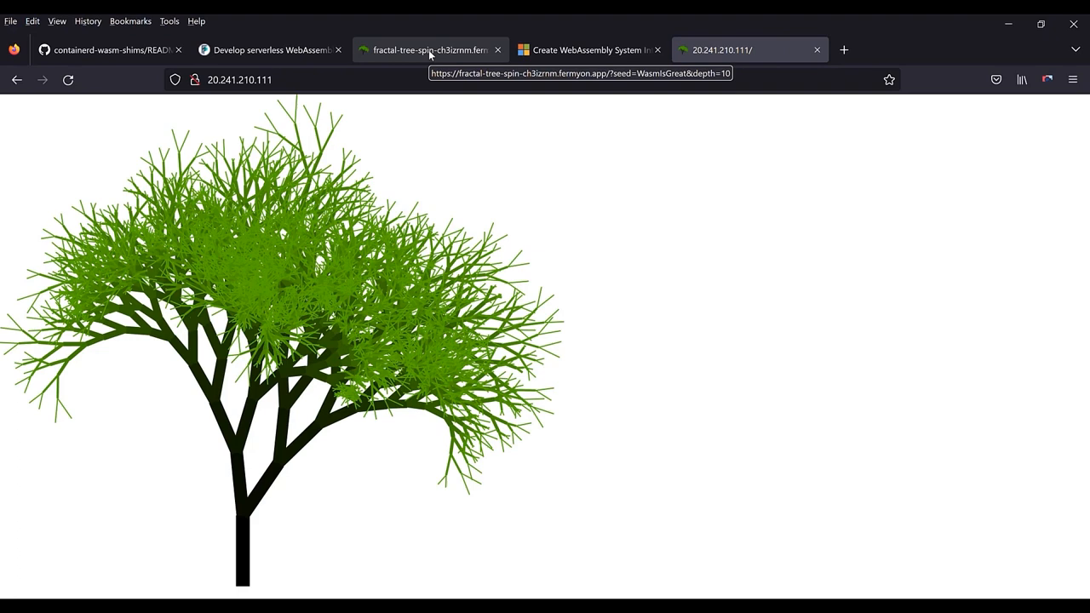
# Copy the ?seed=WasmIsGreat query from the Fermyon tab into the 20.241.210.111 tab's address
pyautogui.click(239, 79)
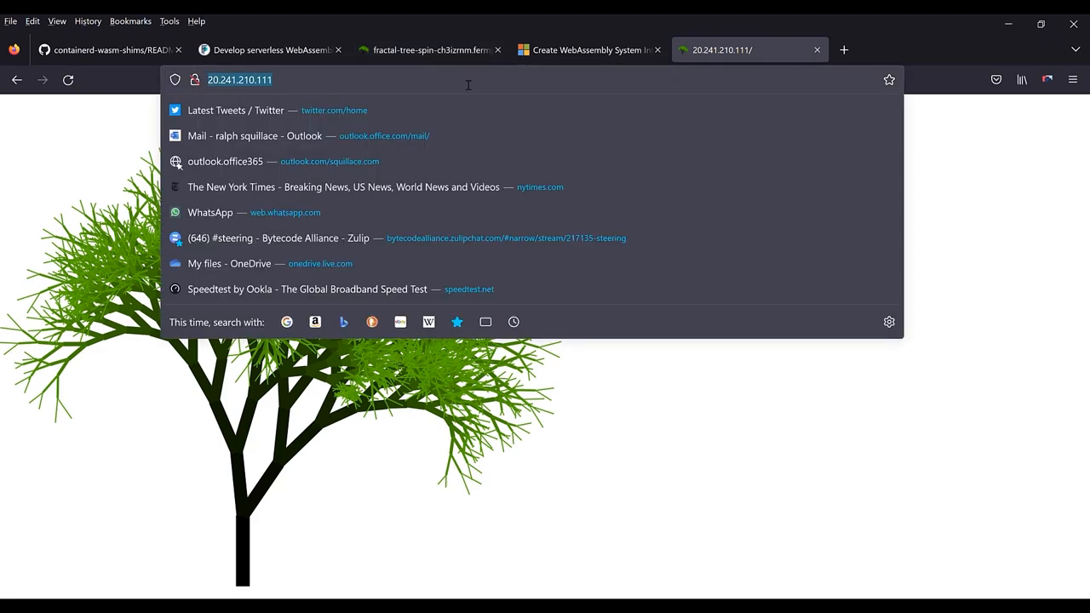
pyautogui.click(429, 50)
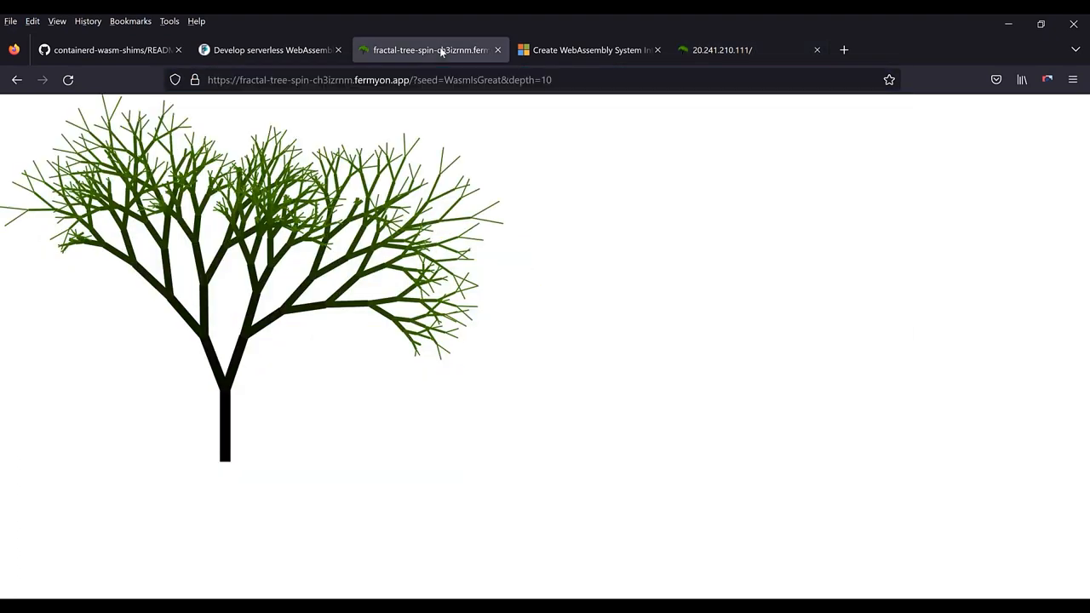
pyautogui.click(379, 79)
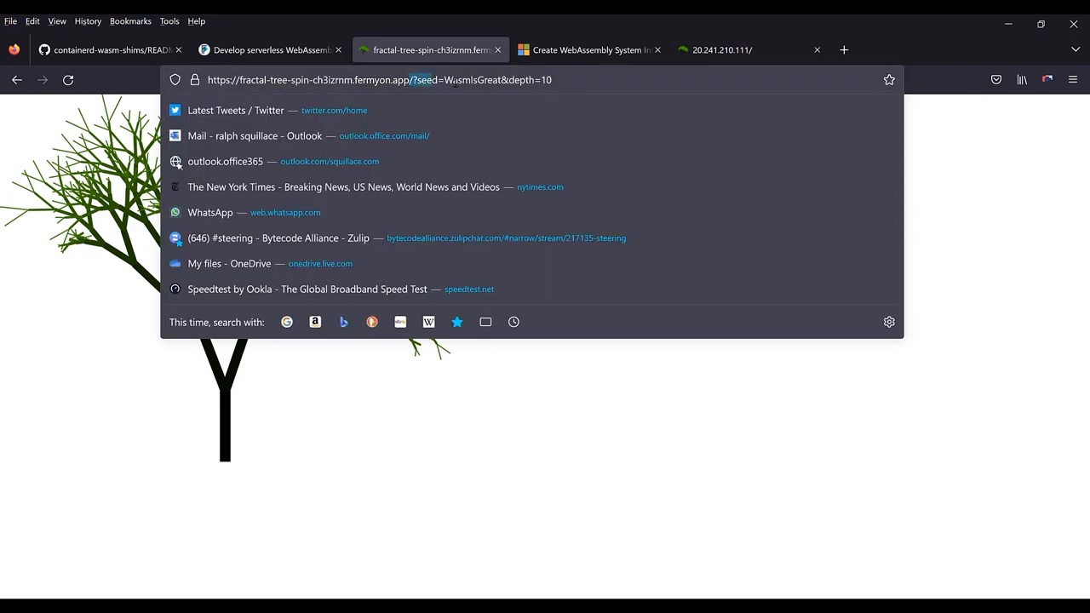
pyautogui.click(564, 80)
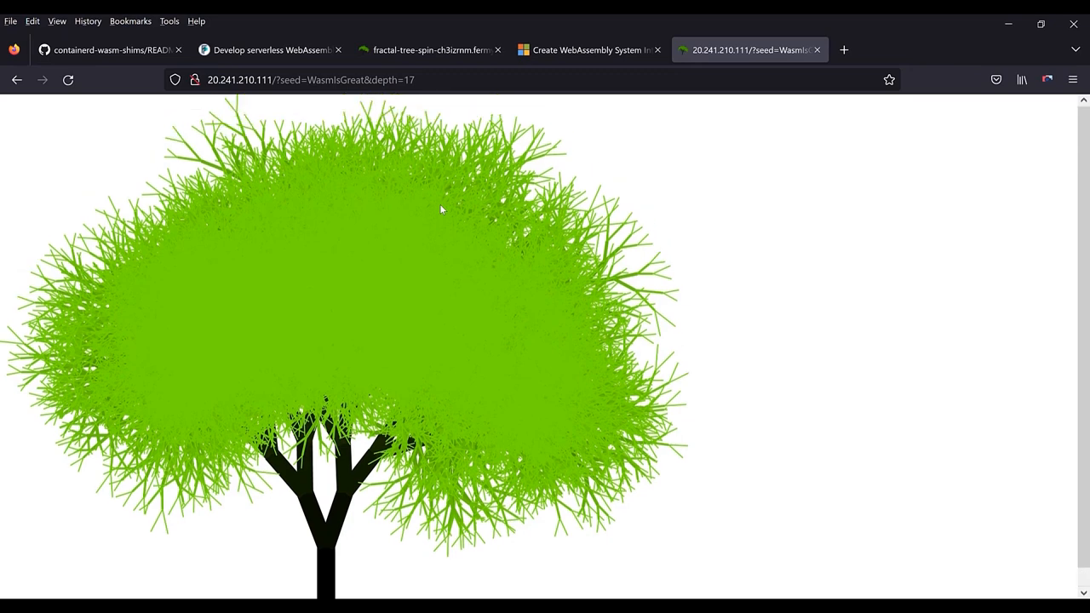
pyautogui.moveTo(476, 588)
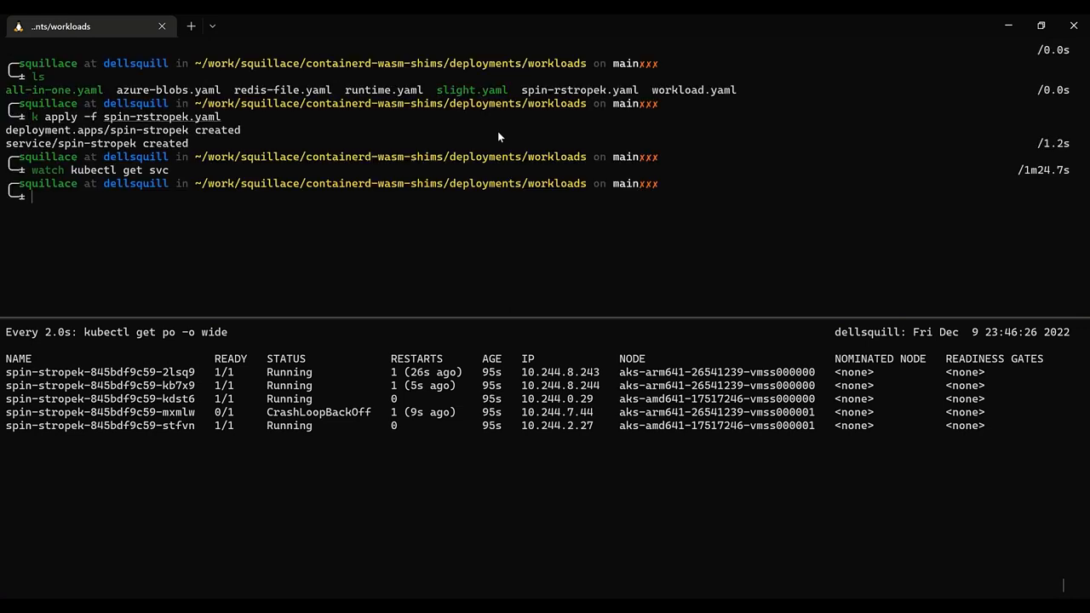
pyautogui.write('clear')
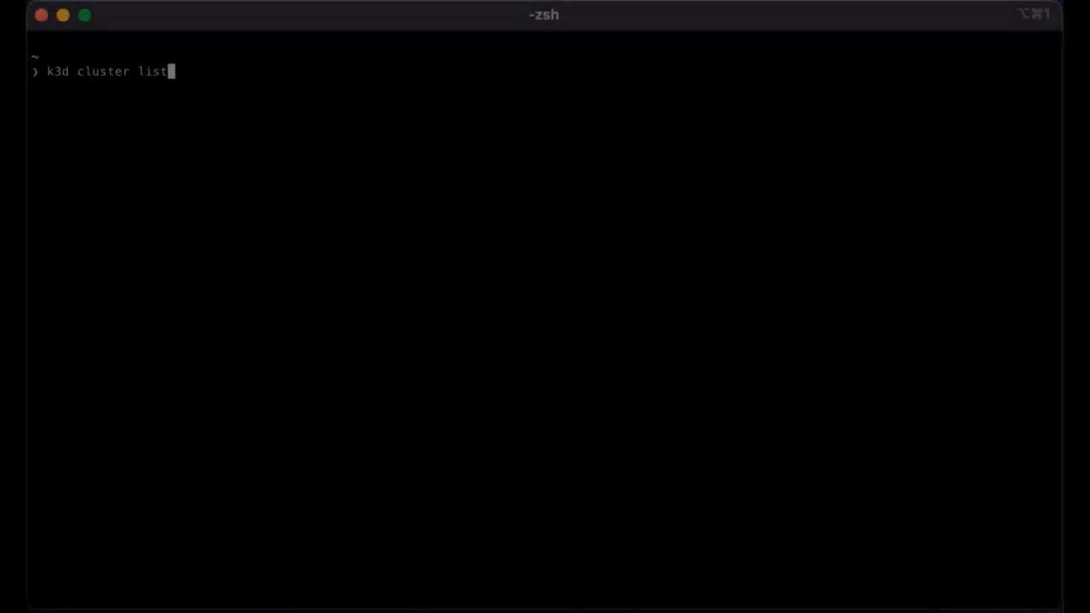
# Run k3d cluster list to confirm wasm-cluster, then kubectl get pods
pyautogui.press('Return')
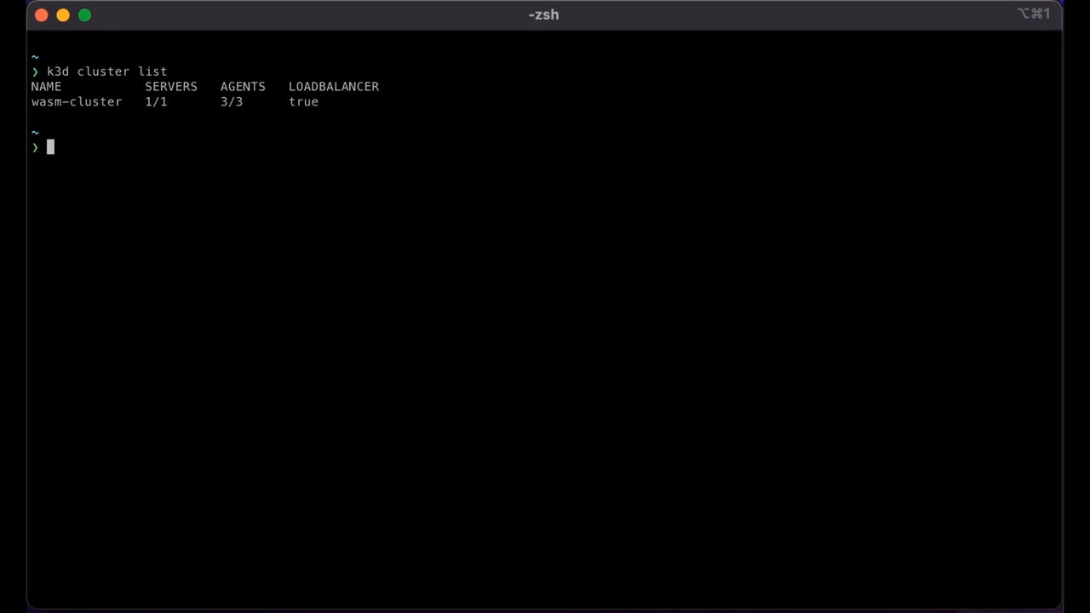
pyautogui.write('kubectl get pods')
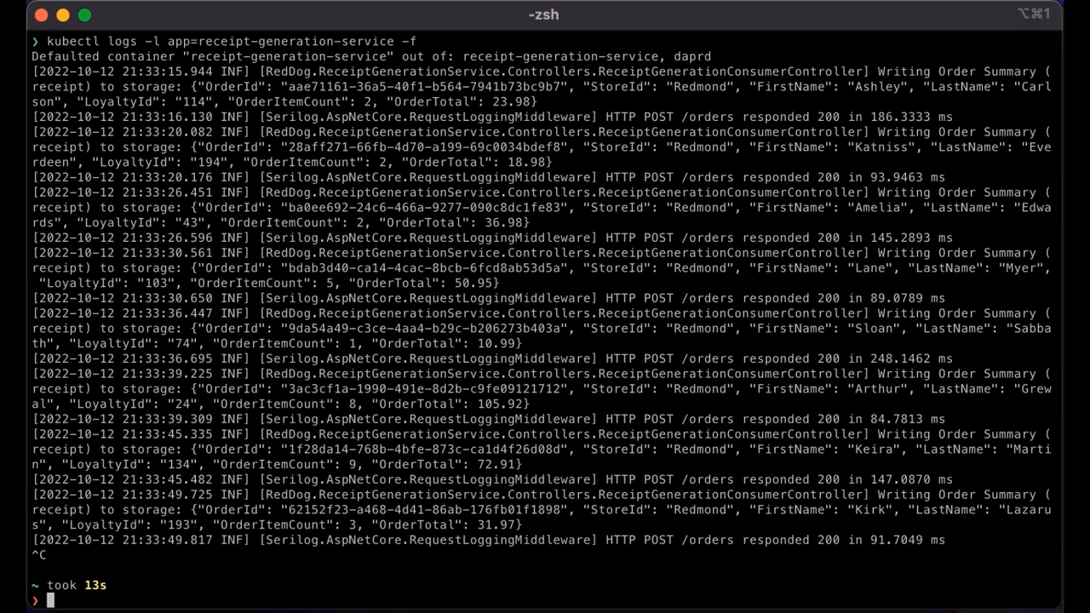
# Delete the receipt-generation-service deployment and apply the receipt-generation-service-slight.yaml manifest via kubectl
pyautogui.write('kubectl logs -l app=receipt-generation-service -f')
pyautogui.write('kubectl delete')
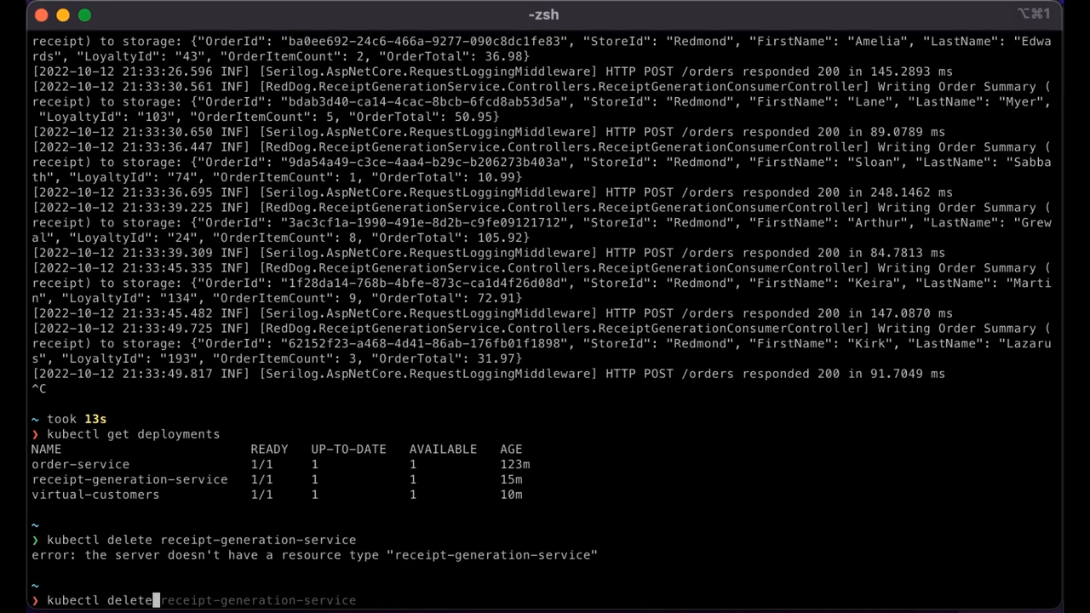
pyautogui.write('deployment receipt-generation-service')
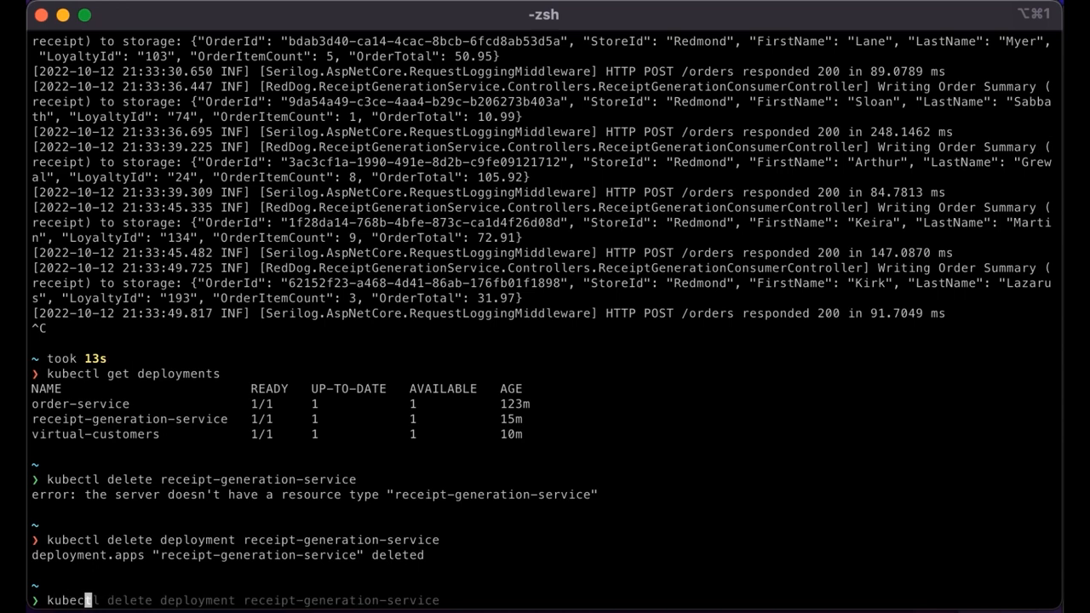
pyautogui.write('kubectl apply -f https://github.com/deislabs/containerd-wasm-shims/releases/download/v0.3.0/slight_runtime.yaml')
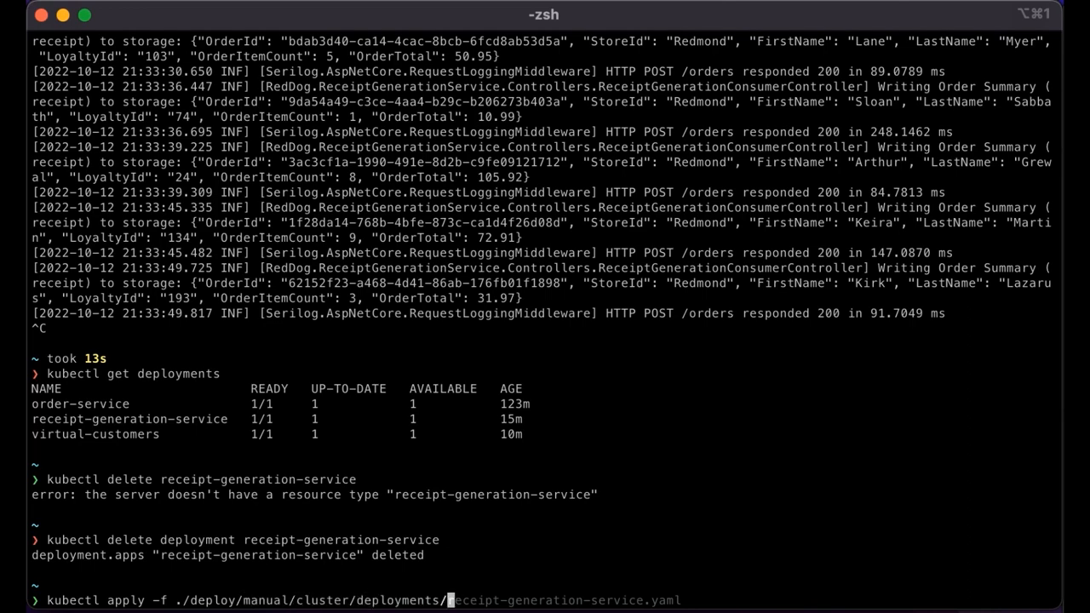
pyautogui.write('-slight')
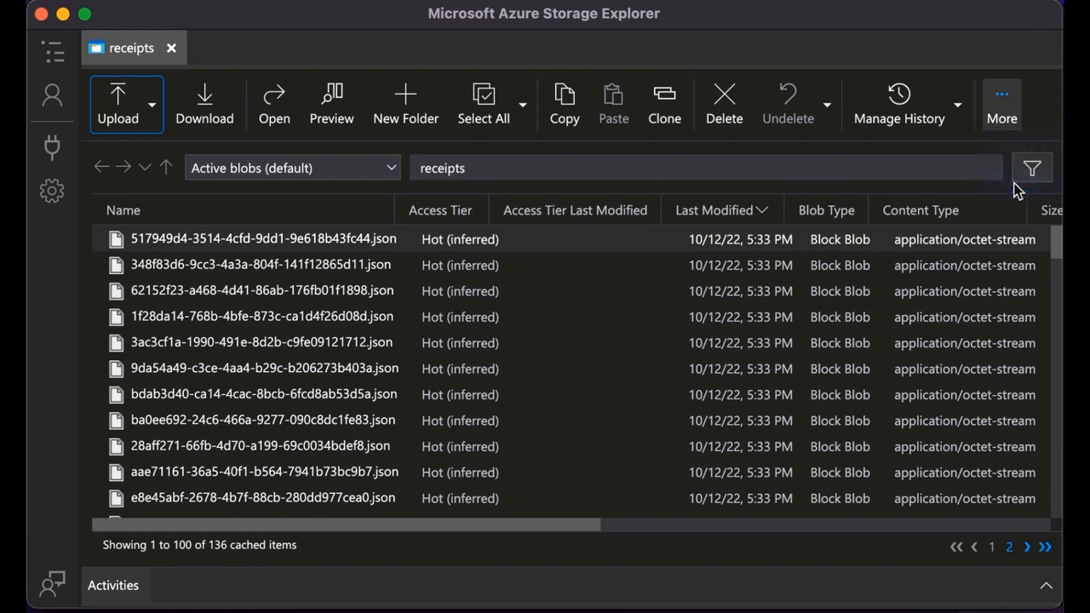
# Refresh the receipts container to see new blobs arriving, then list docker images showing the 2.94MB slight image
pyautogui.click(1001, 103)
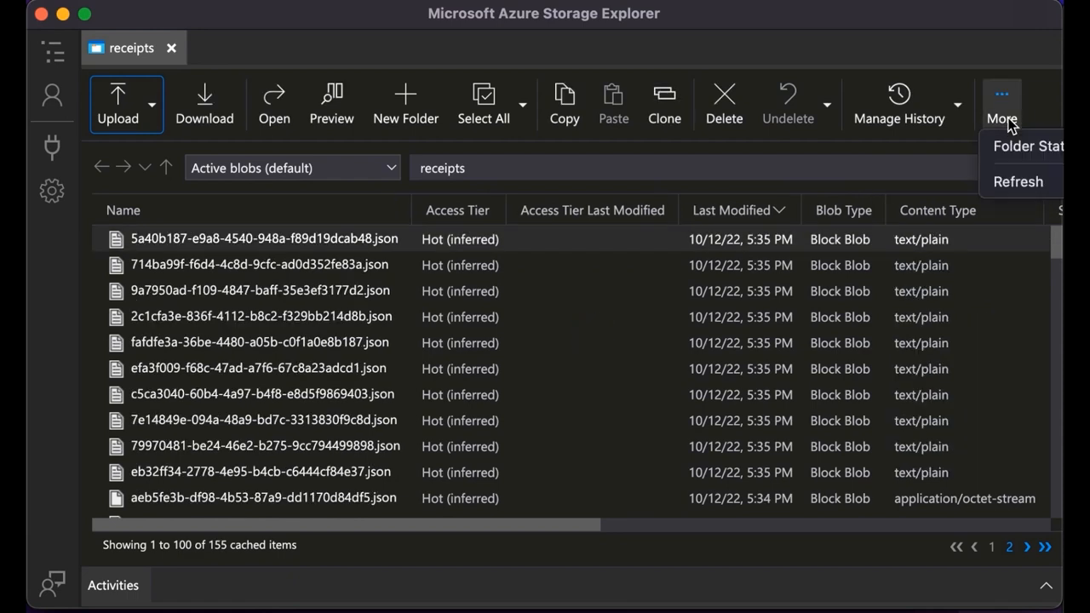
pyautogui.click(1018, 181)
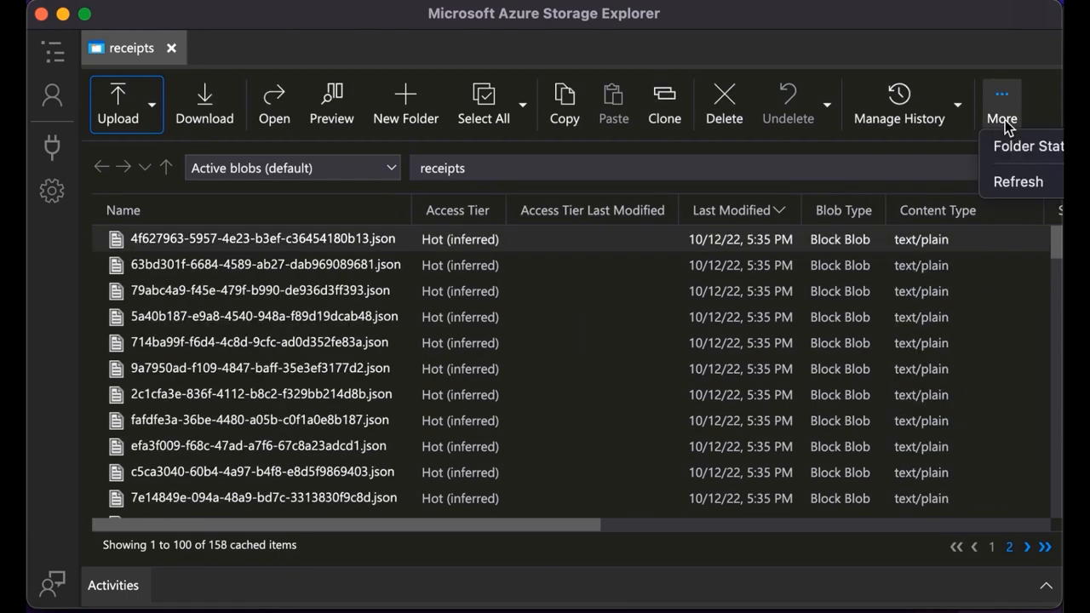
pyautogui.click(1018, 181)
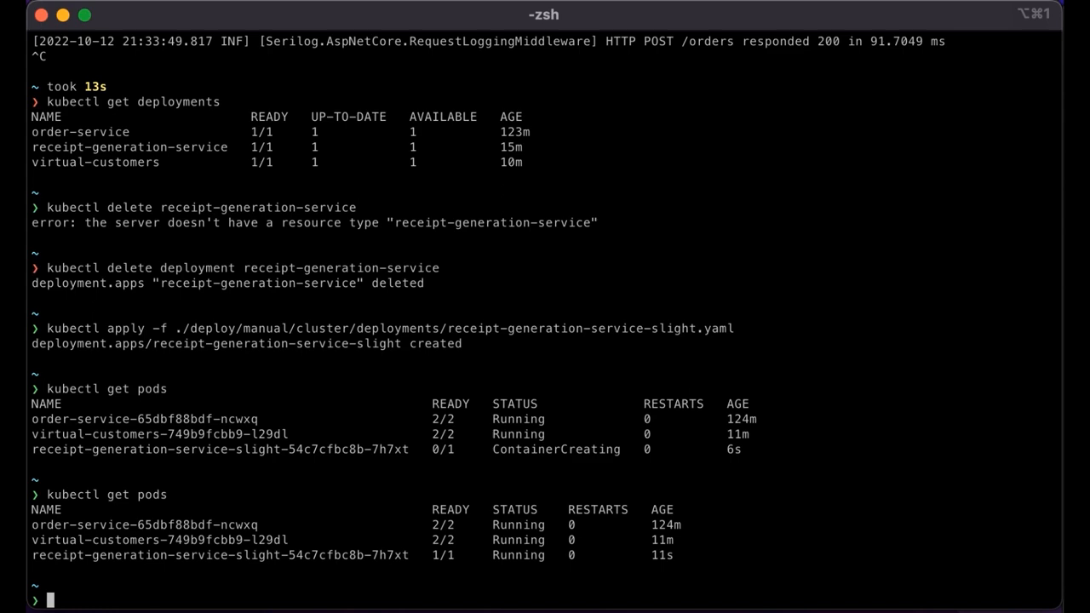
pyautogui.write('docker images')
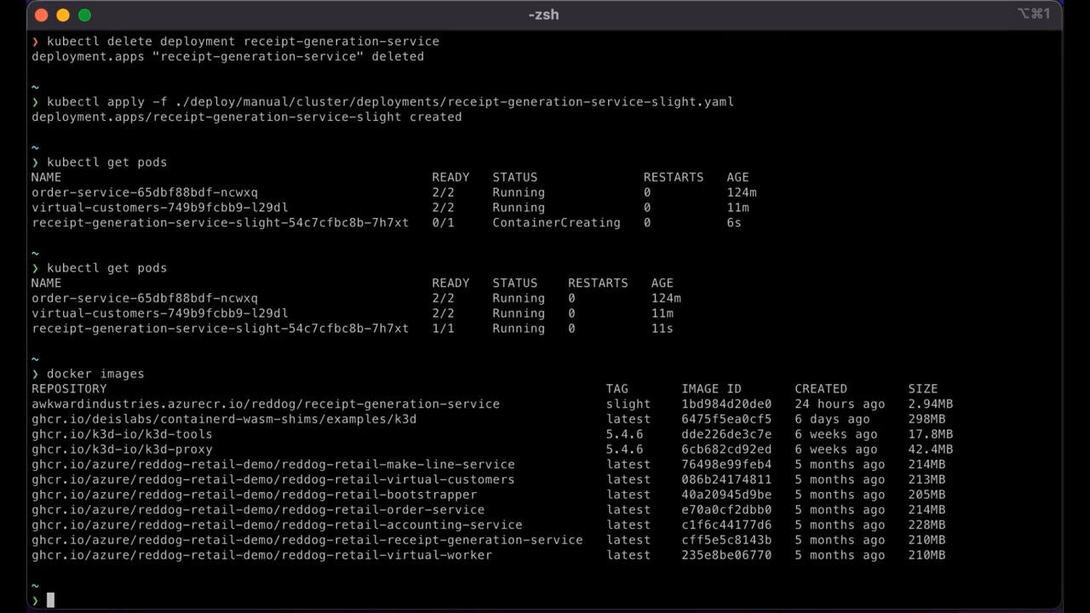
pyautogui.moveTo(34, 407)
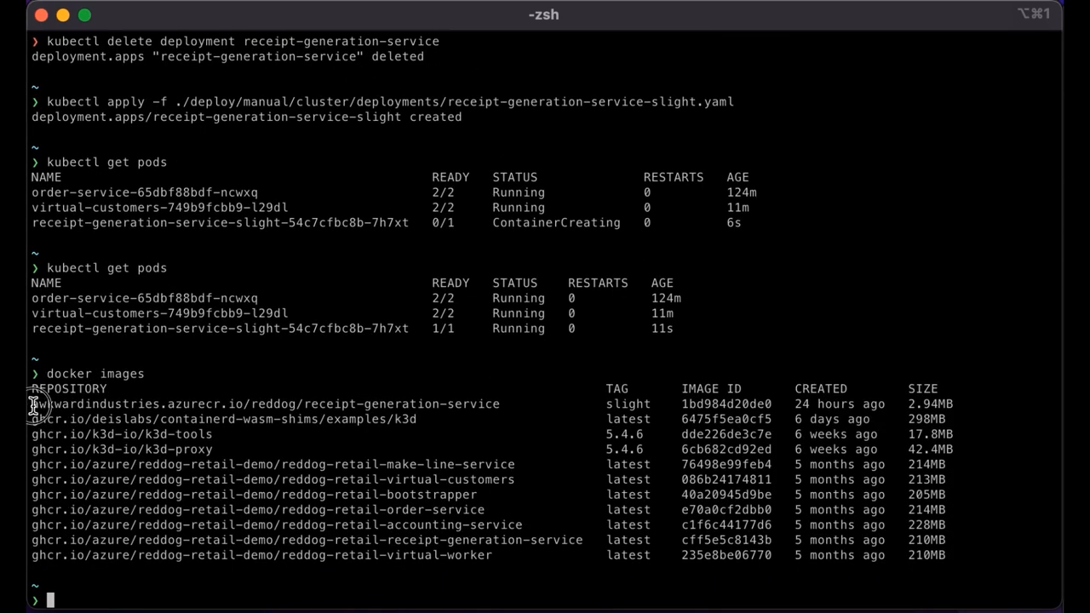